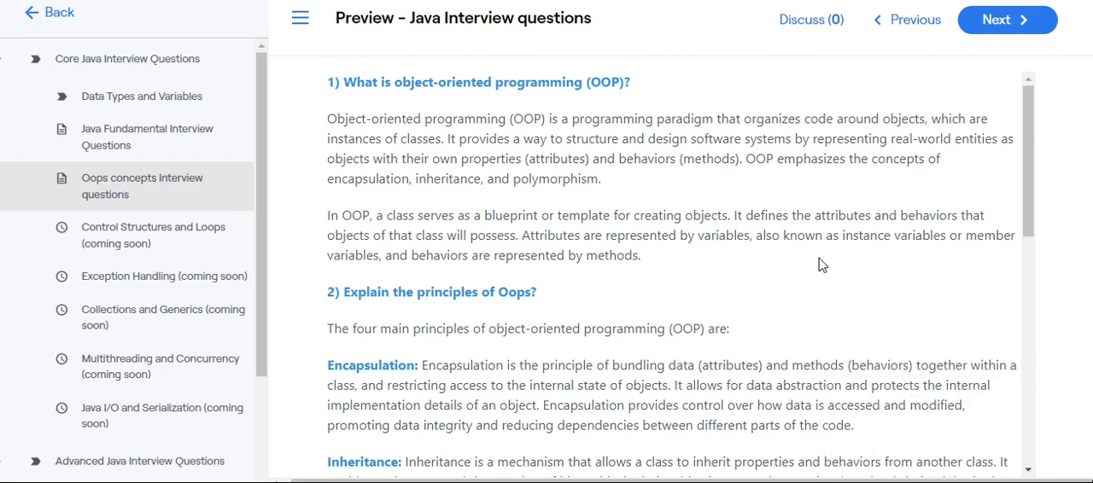
pyautogui.moveTo(372, 94)
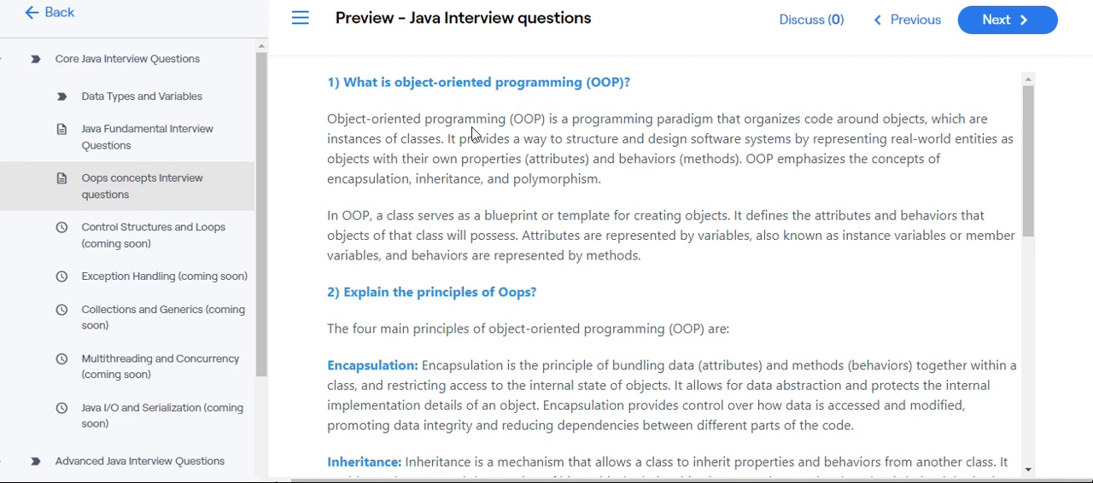
pyautogui.moveTo(656, 133)
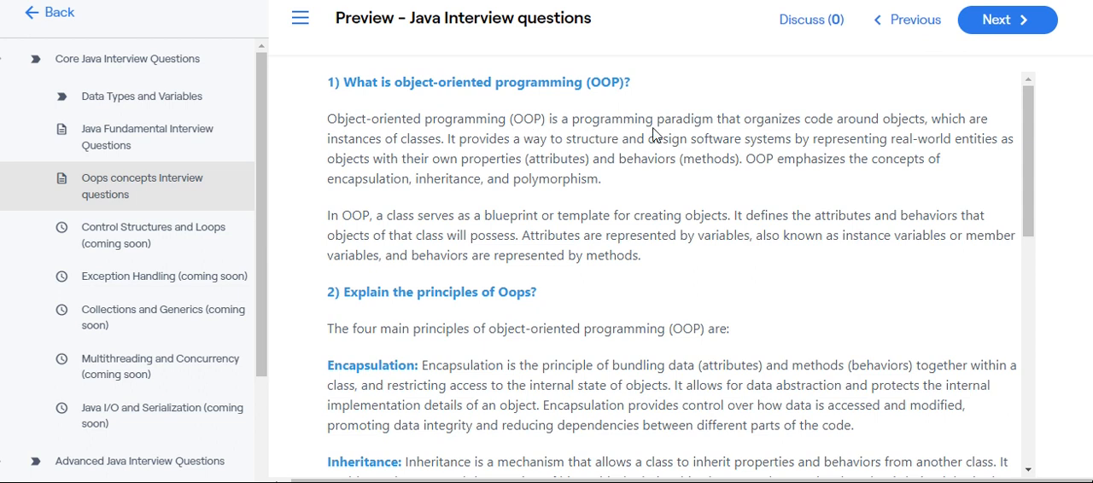
pyautogui.moveTo(878, 135)
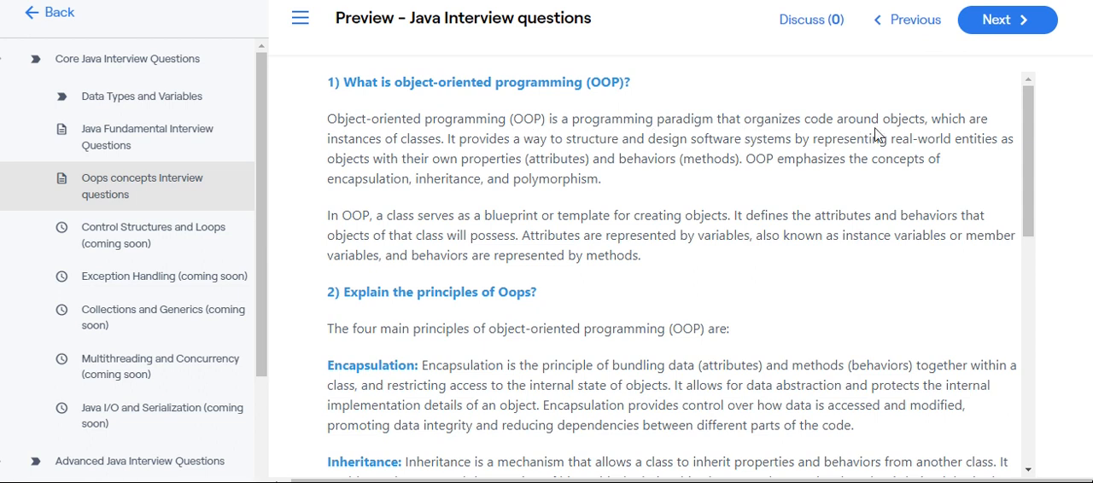
pyautogui.moveTo(595, 130)
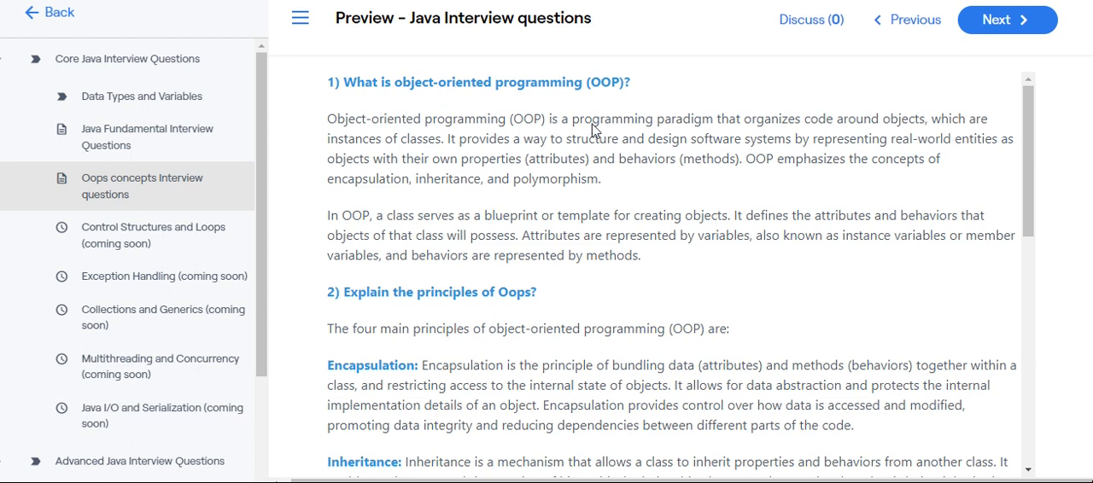
pyautogui.moveTo(424, 152)
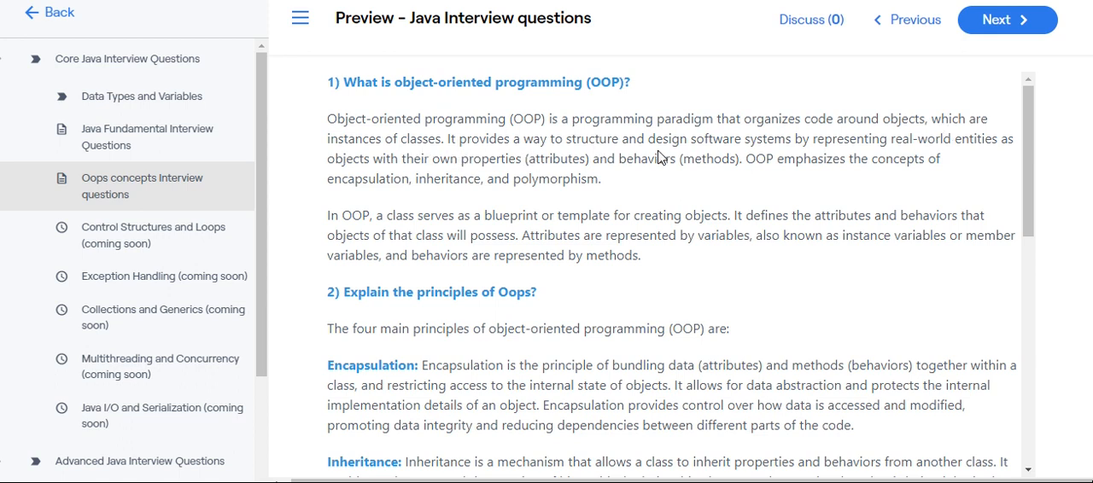
pyautogui.moveTo(868, 154)
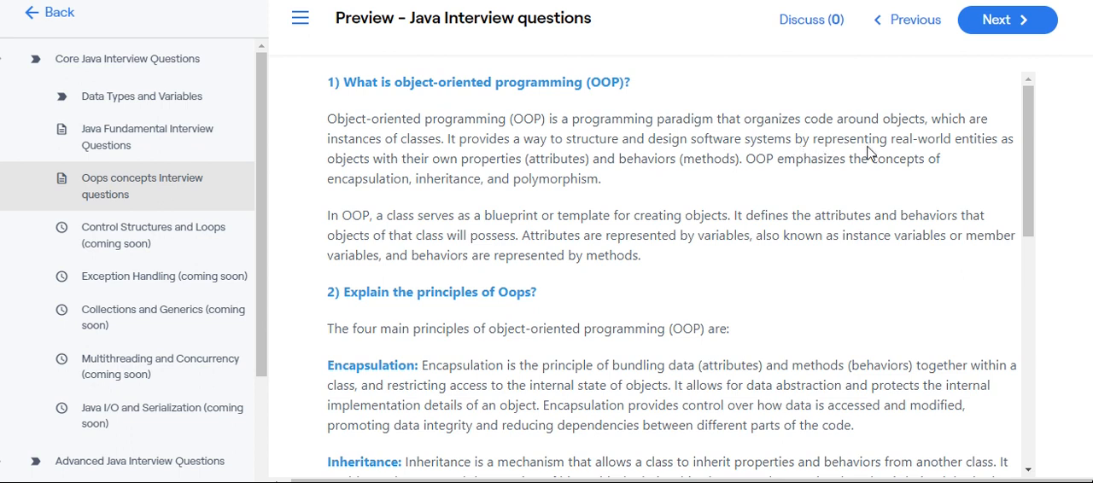
pyautogui.moveTo(476, 130)
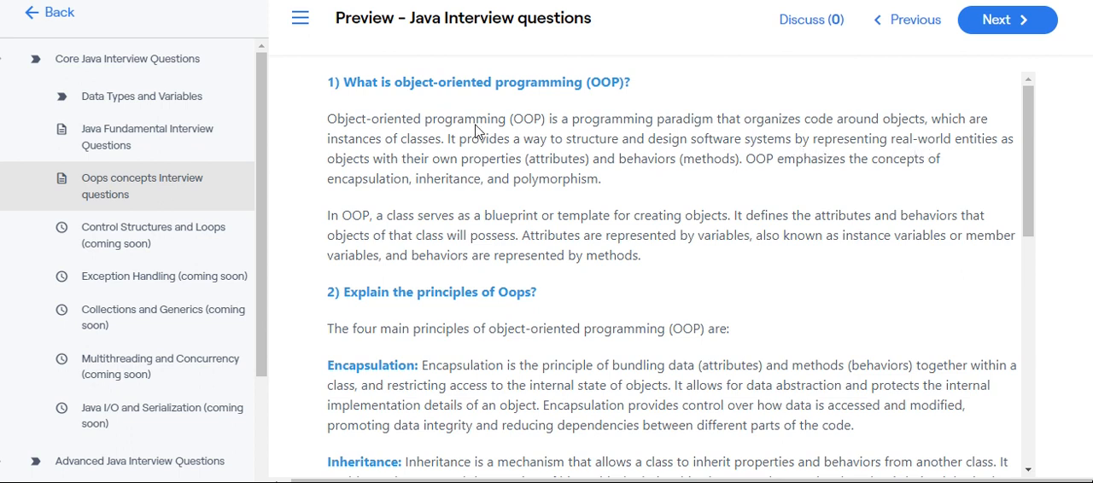
pyautogui.moveTo(509, 174)
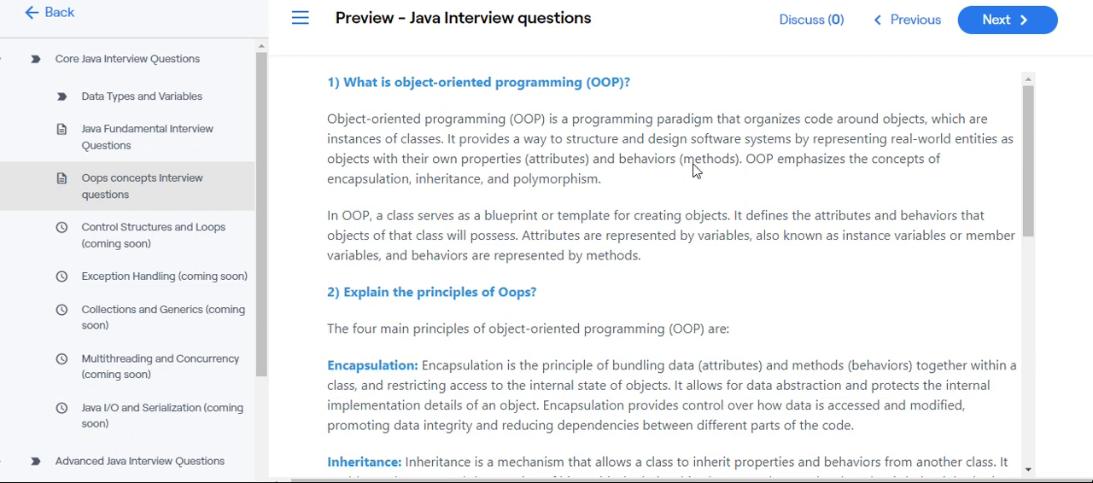
pyautogui.moveTo(560, 179)
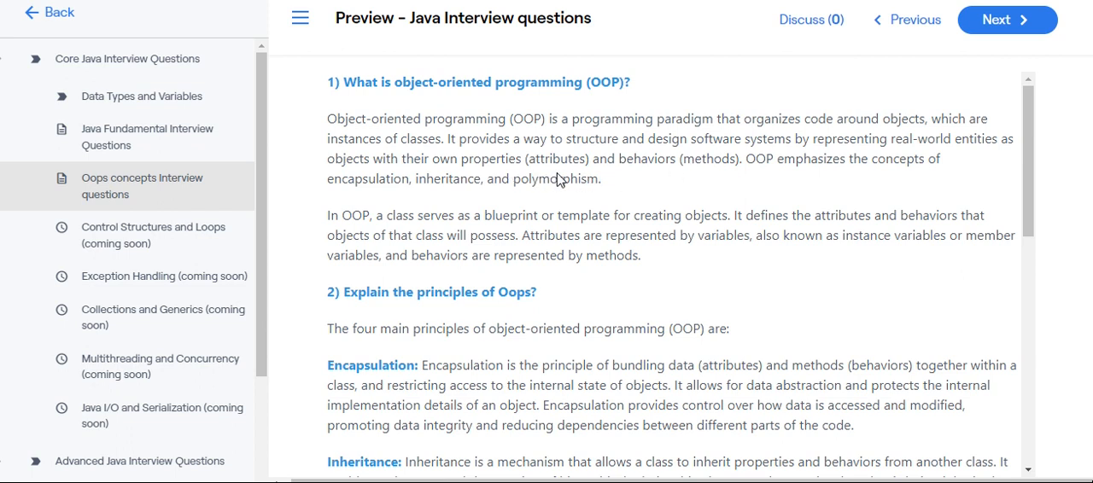
pyautogui.moveTo(762, 178)
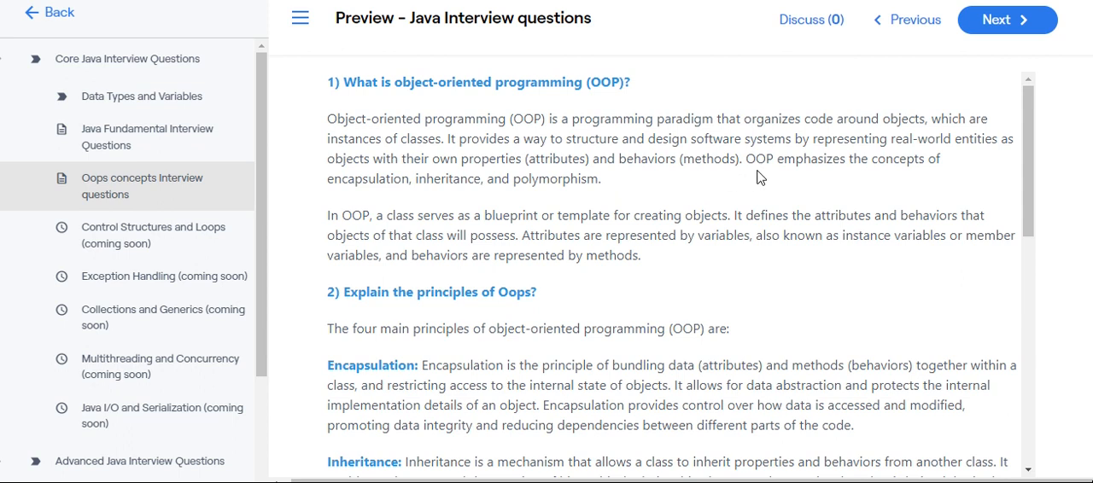
pyautogui.moveTo(359, 205)
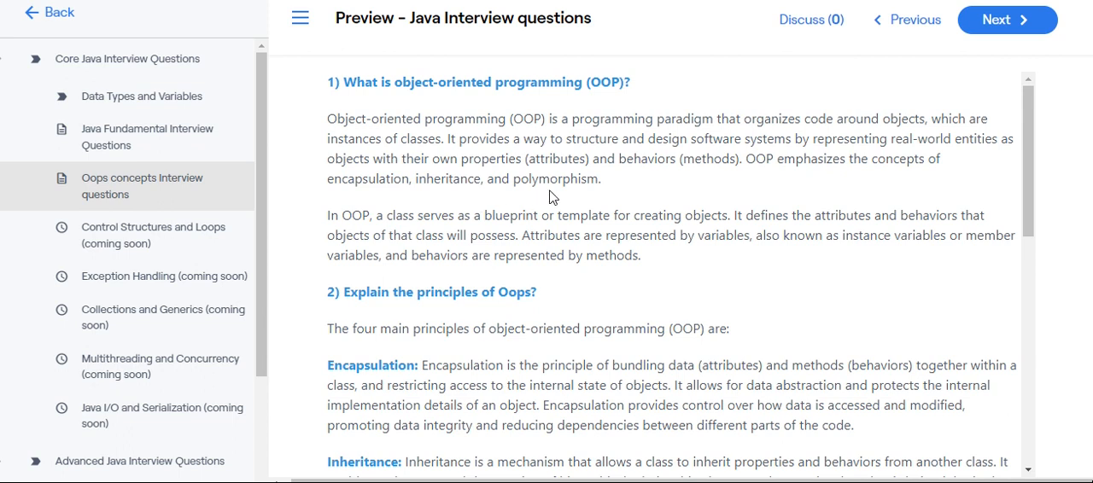
pyautogui.moveTo(359, 248)
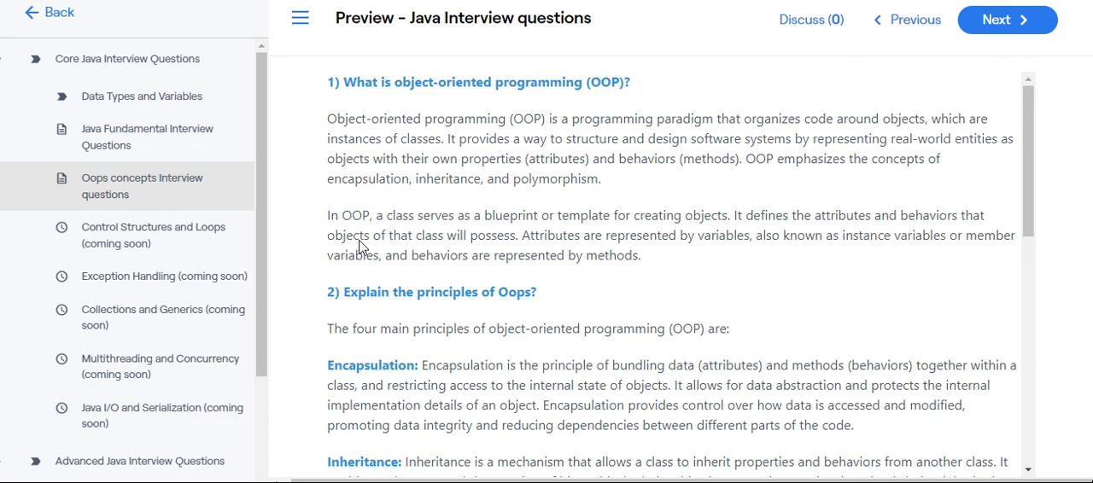
pyautogui.moveTo(523, 230)
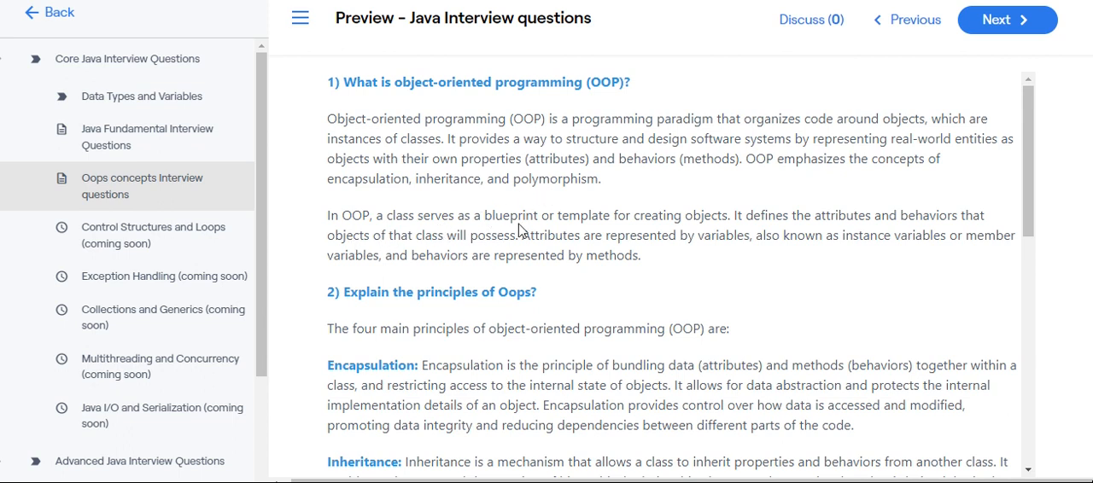
pyautogui.moveTo(683, 222)
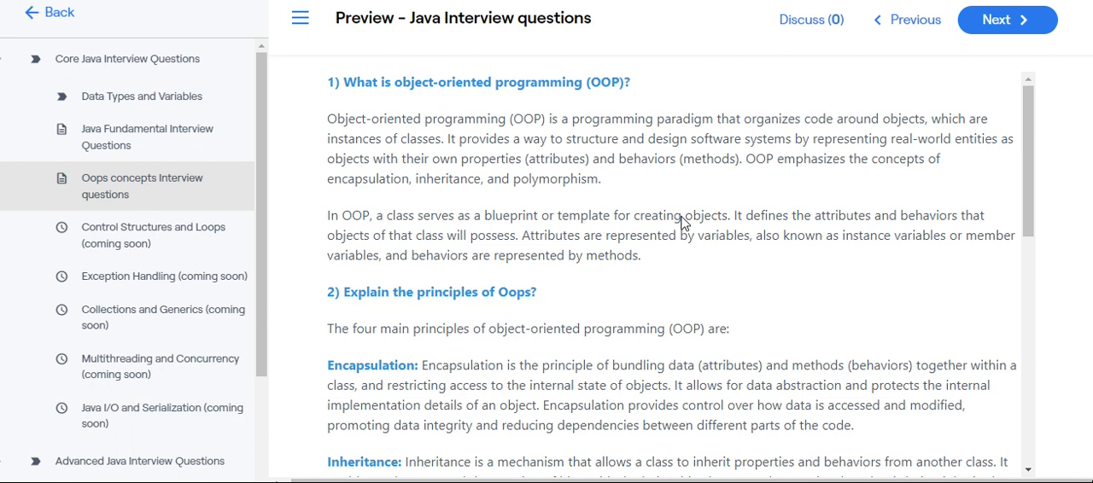
pyautogui.moveTo(895, 229)
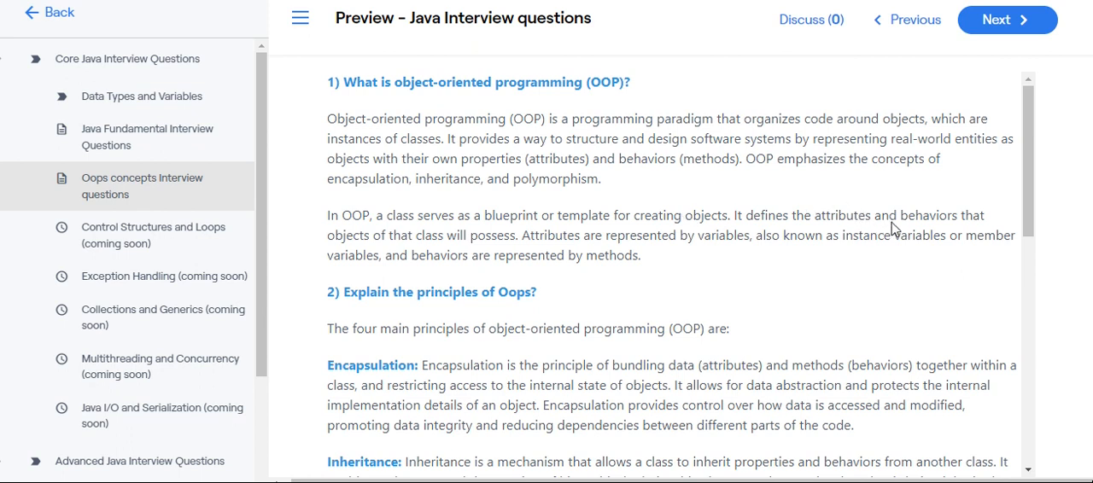
pyautogui.moveTo(437, 248)
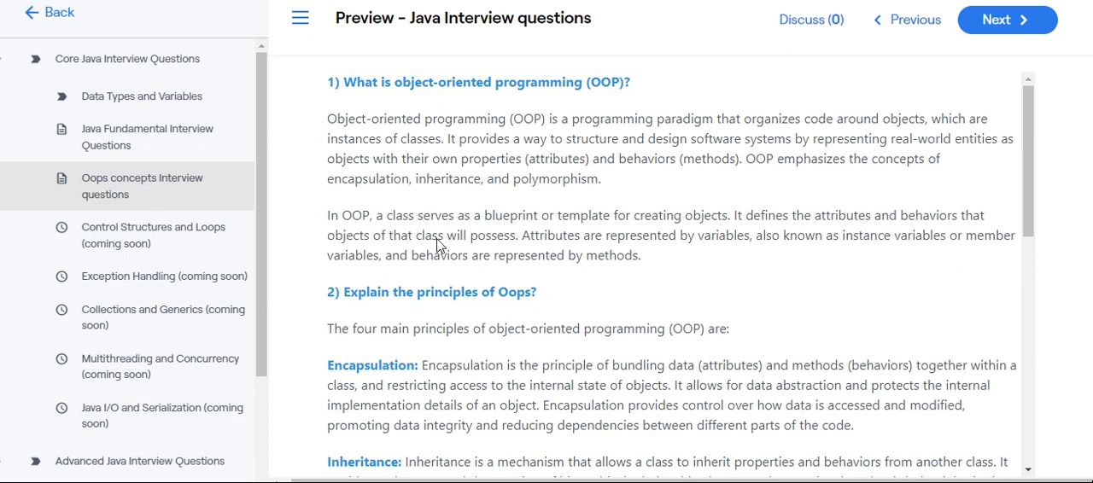
pyautogui.moveTo(618, 253)
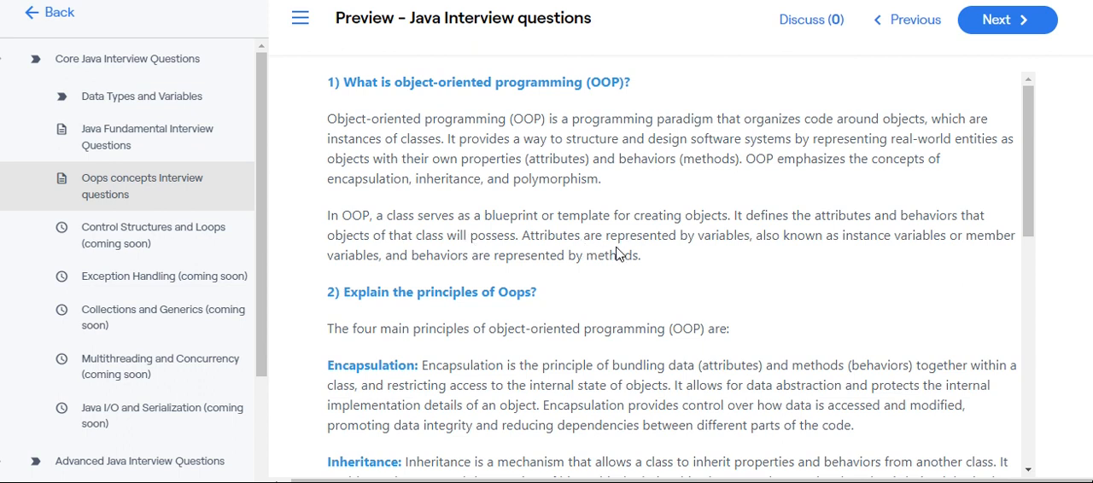
pyautogui.moveTo(803, 253)
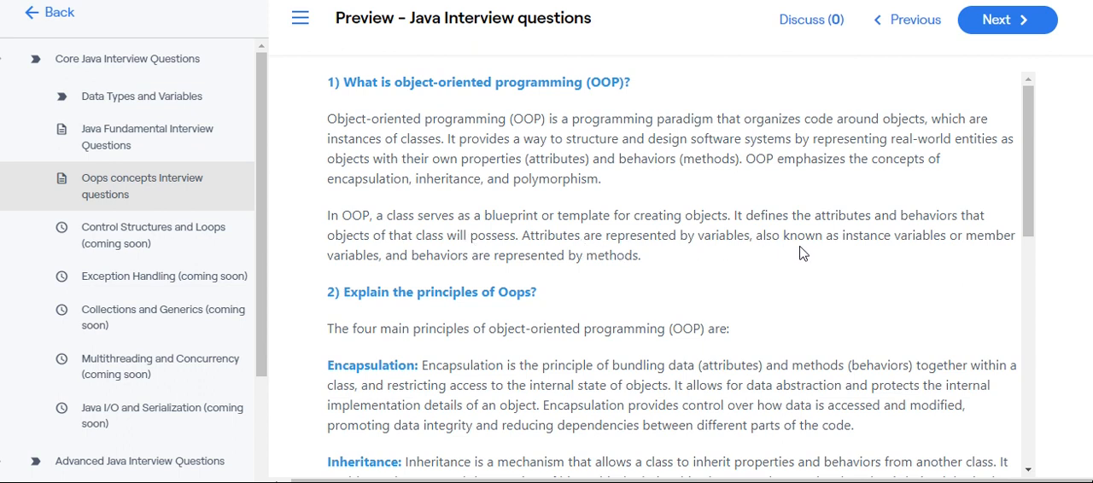
pyautogui.moveTo(310, 283)
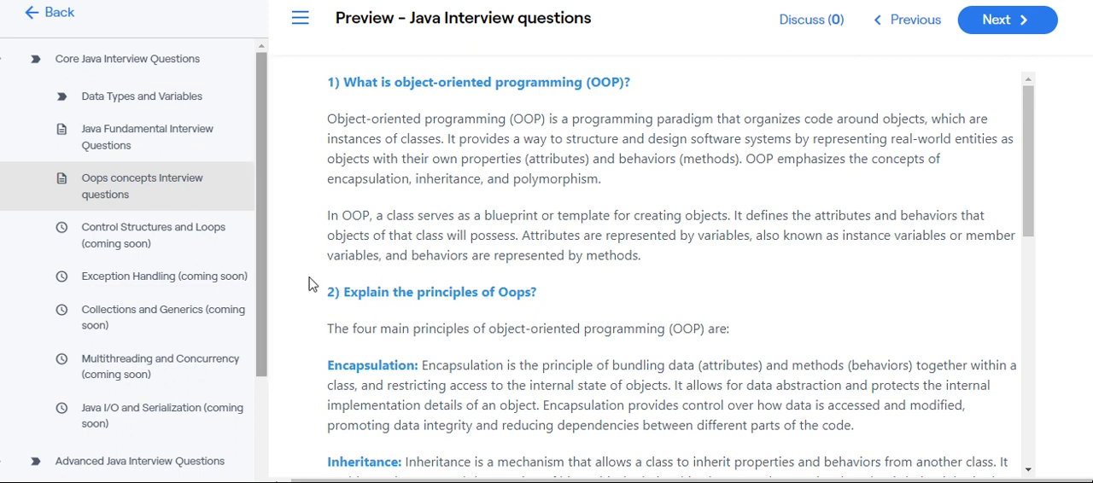
pyautogui.moveTo(553, 275)
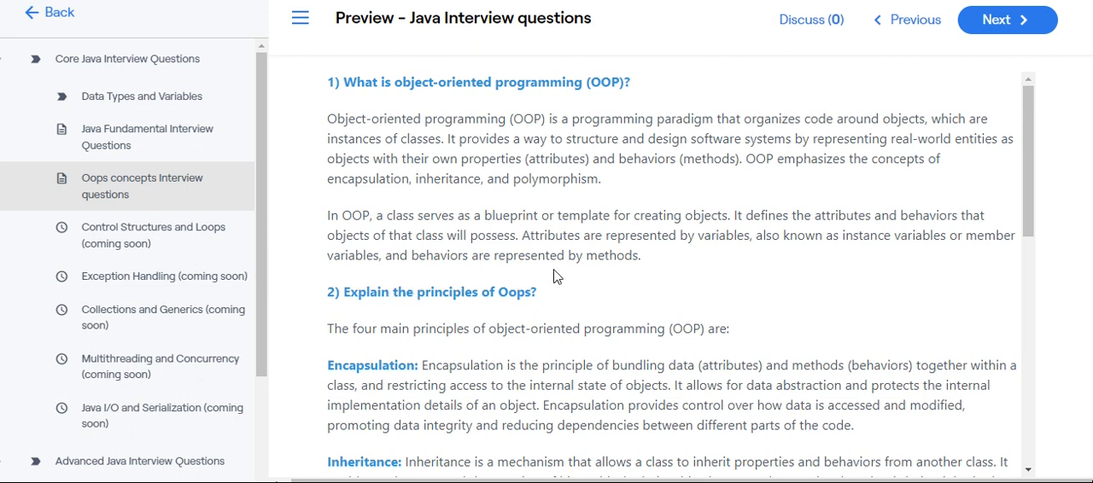